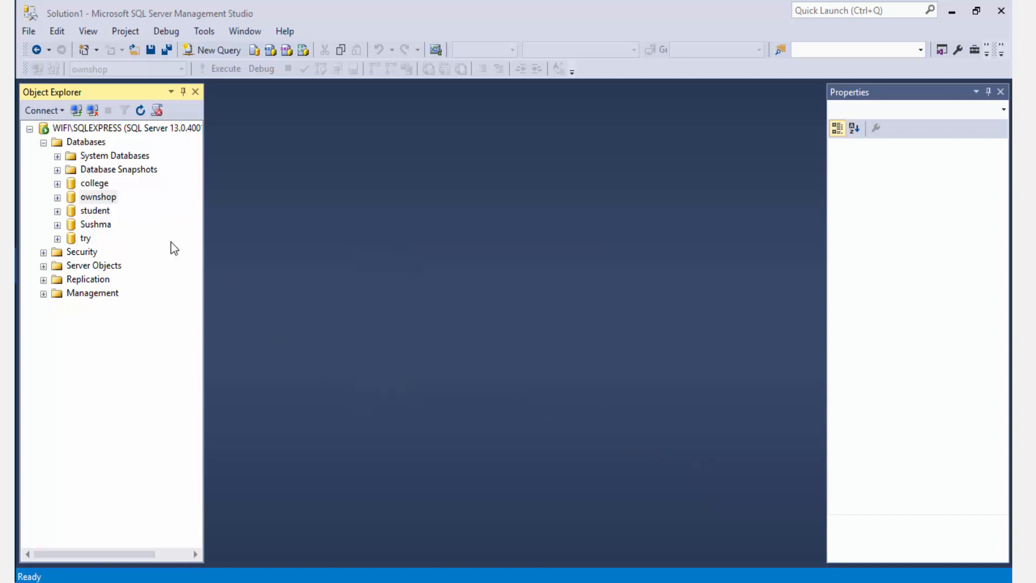
- Try a new diagram for the student database and dismiss the owner error
click(94, 210)
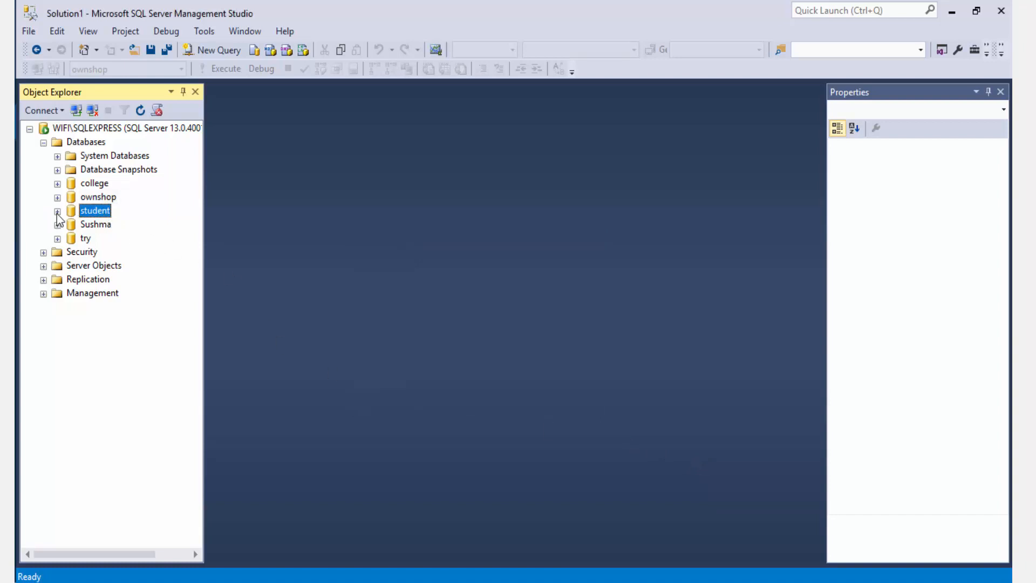
click(57, 210)
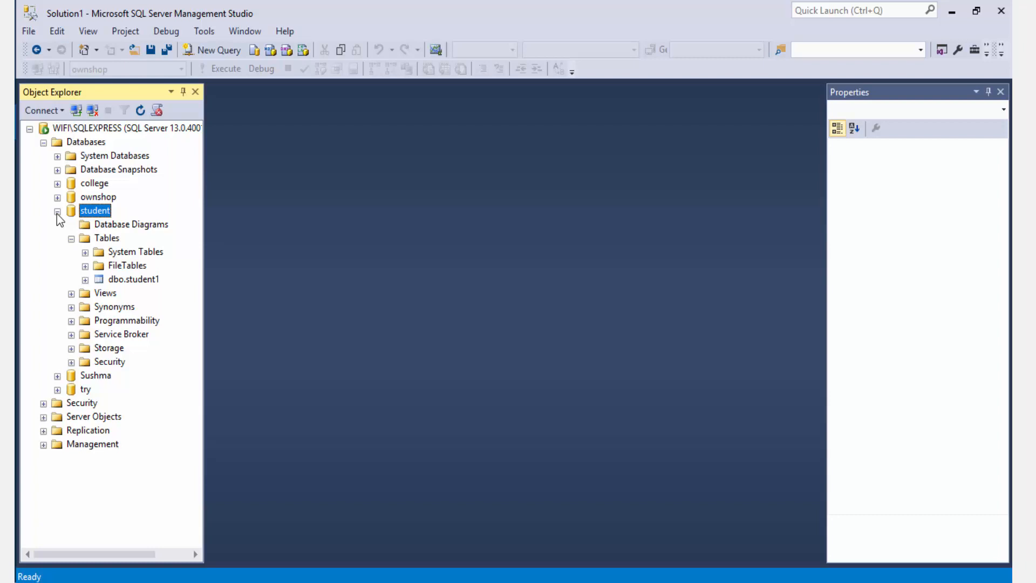
mouse_move(150, 232)
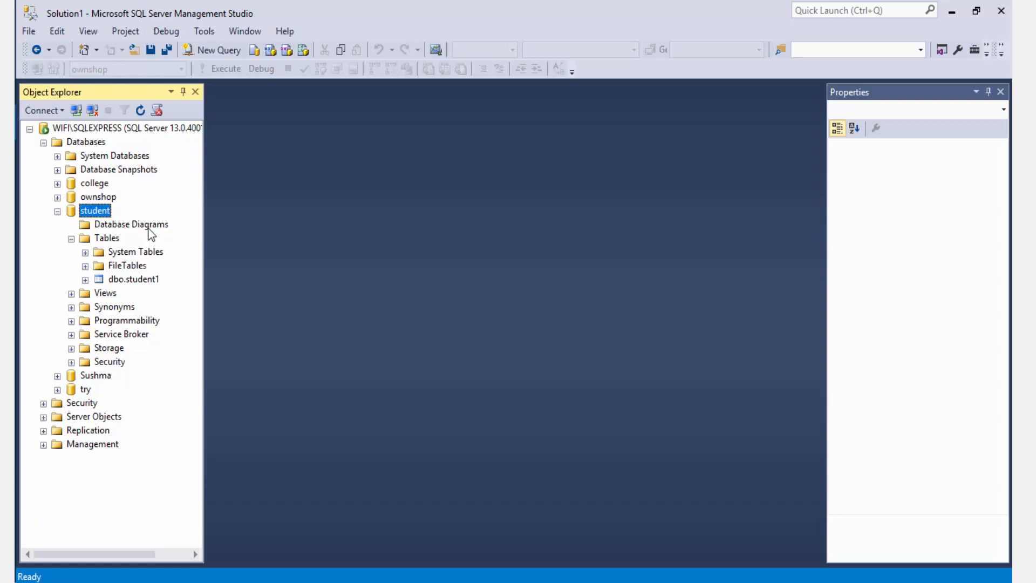
right_click(131, 224)
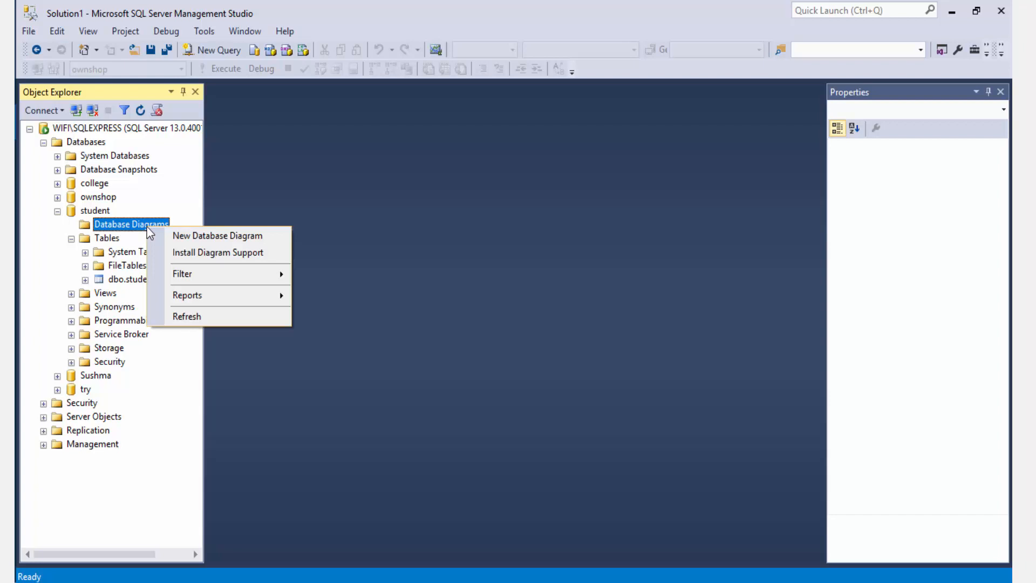
click(217, 235)
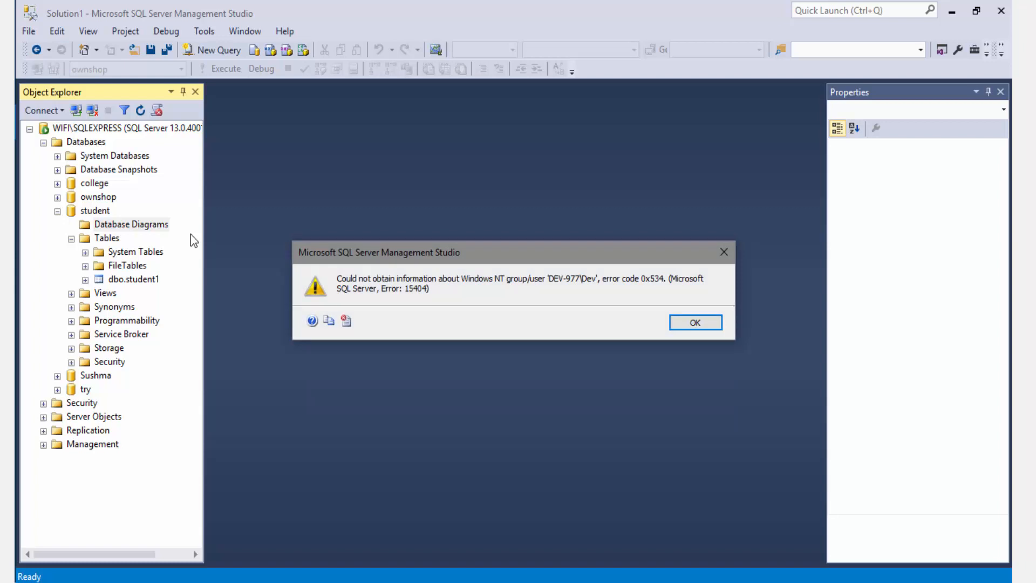
click(694, 322)
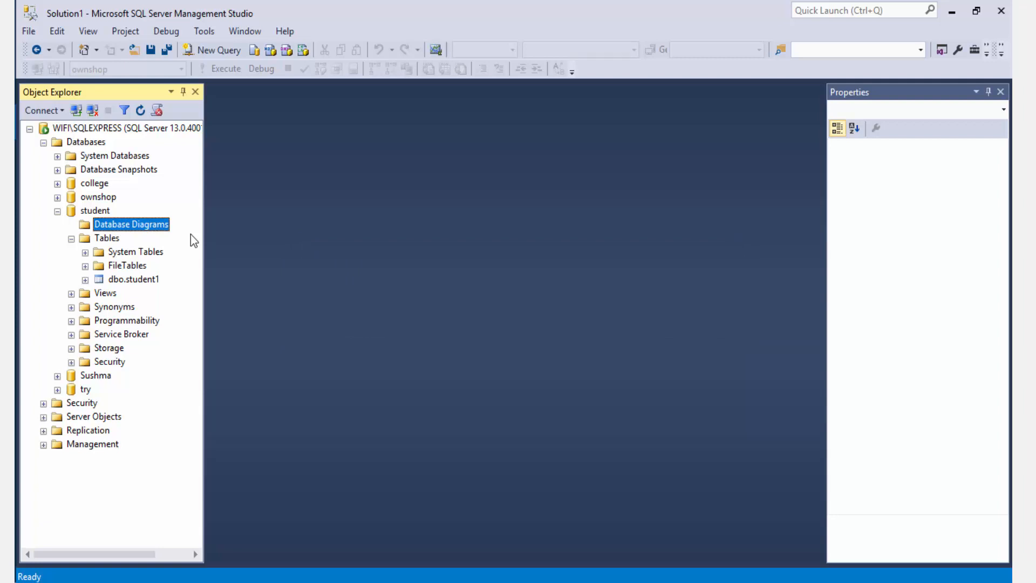
mouse_move(126, 213)
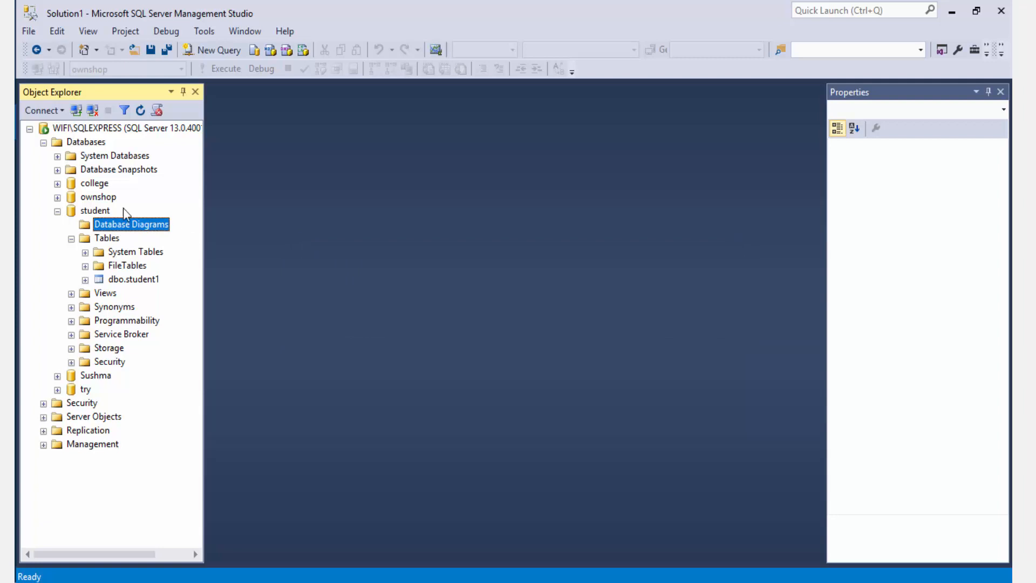
click(96, 210)
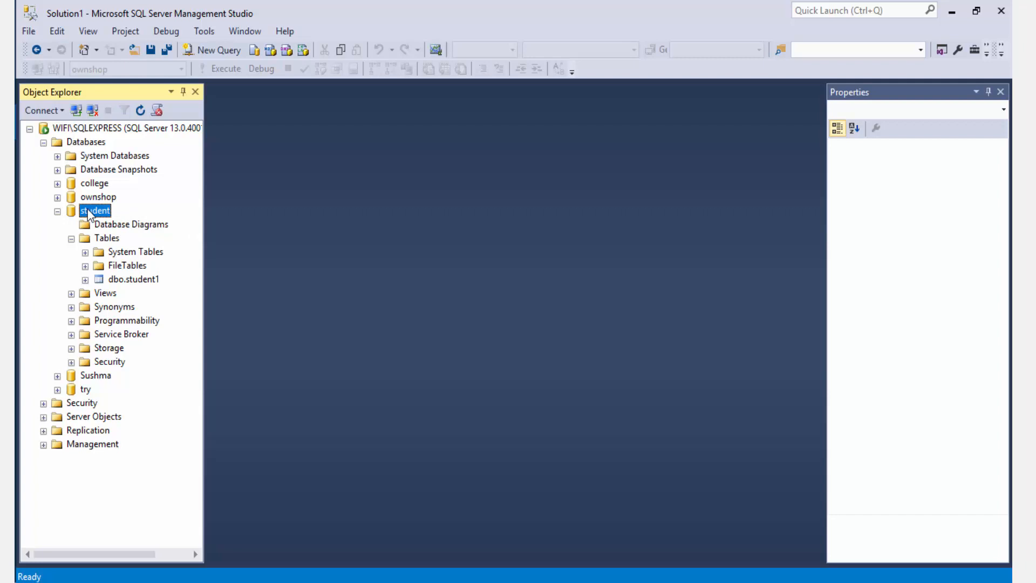
- Show the Files page of the student database's Properties dialog
right_click(94, 210)
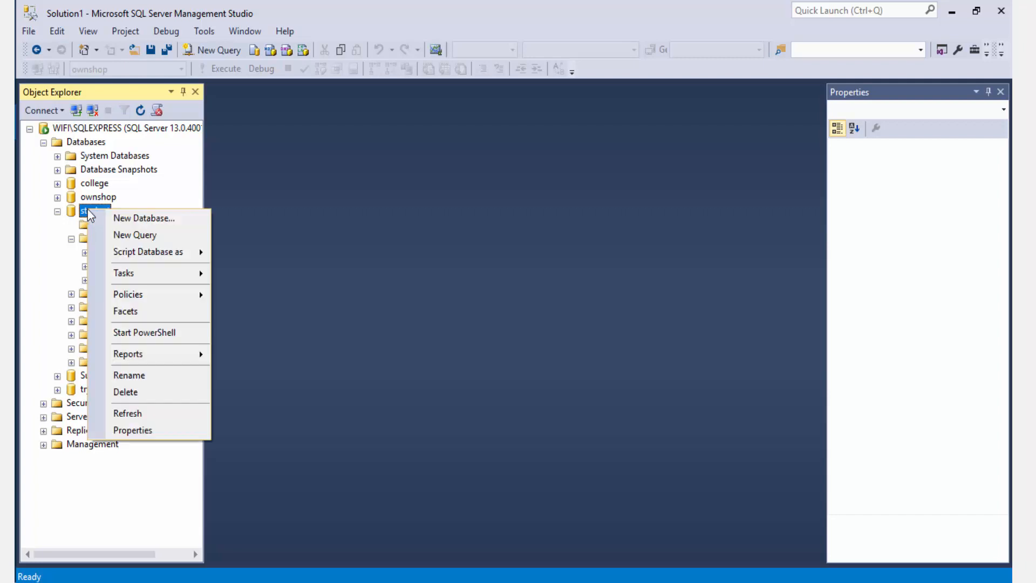
click(132, 430)
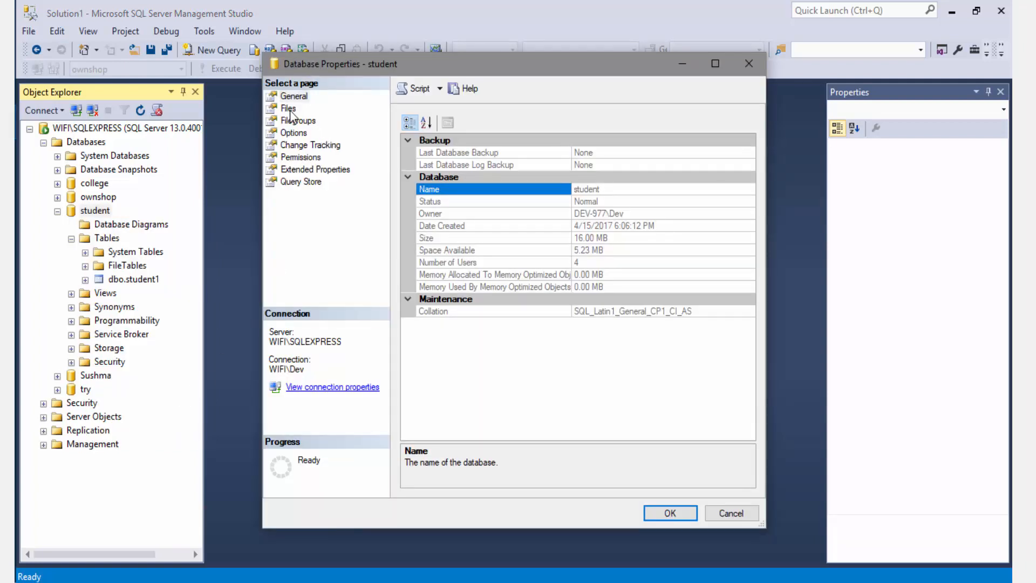
click(288, 109)
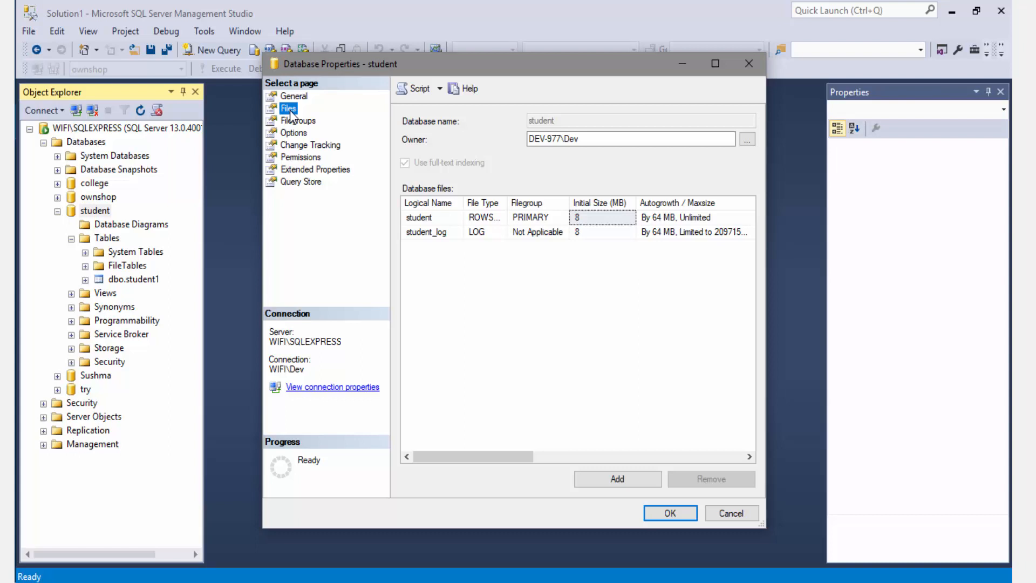
mouse_move(776, 155)
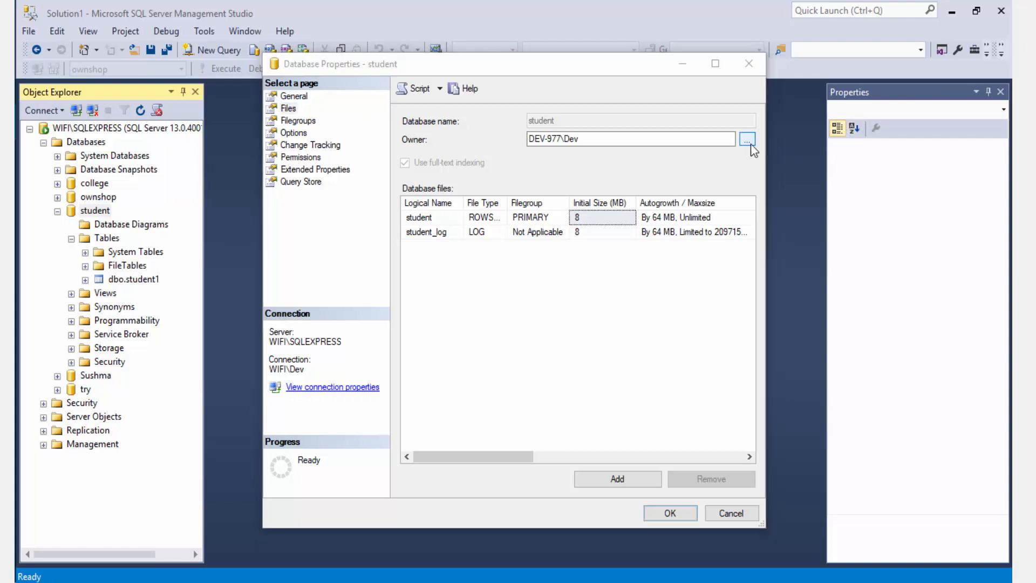
- Browse the logins, tick [sa], and confirm it as the database owner
click(747, 138)
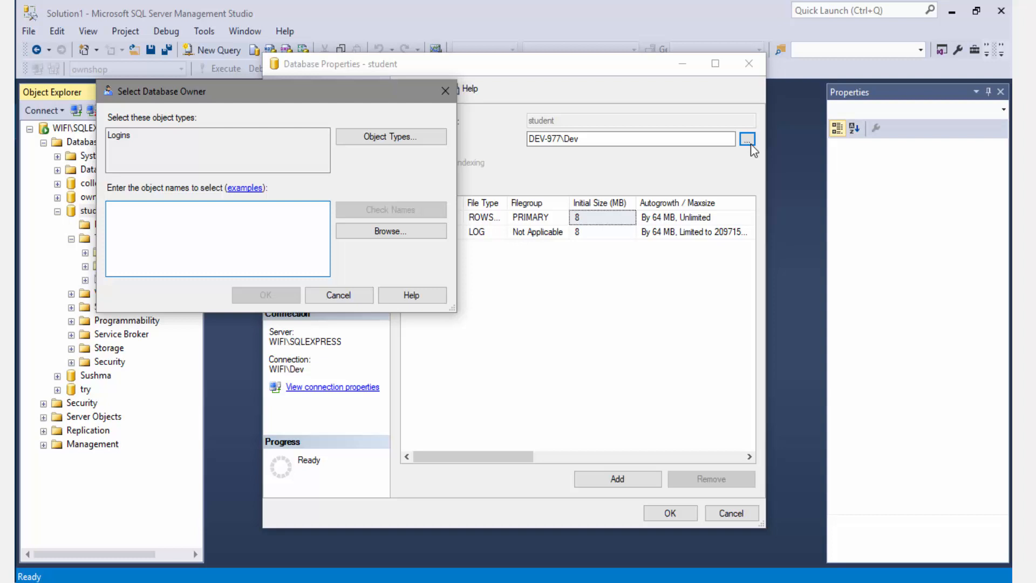
mouse_move(420, 227)
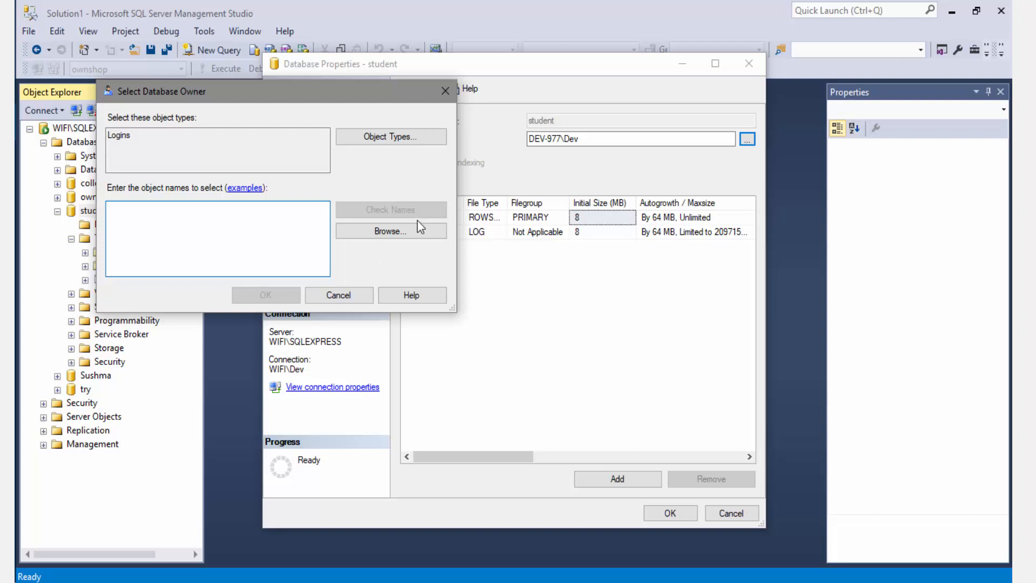
click(390, 231)
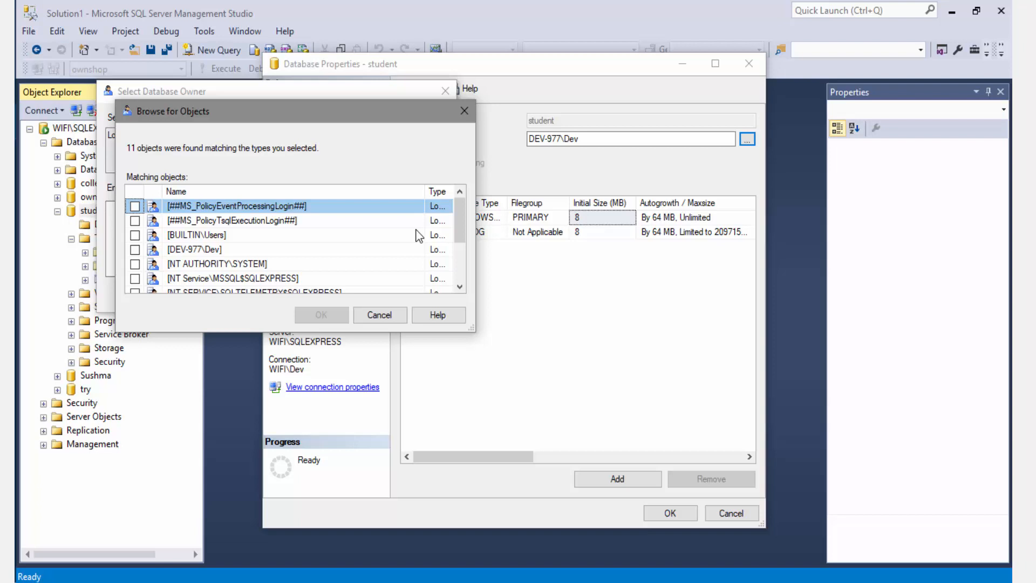
mouse_move(468, 235)
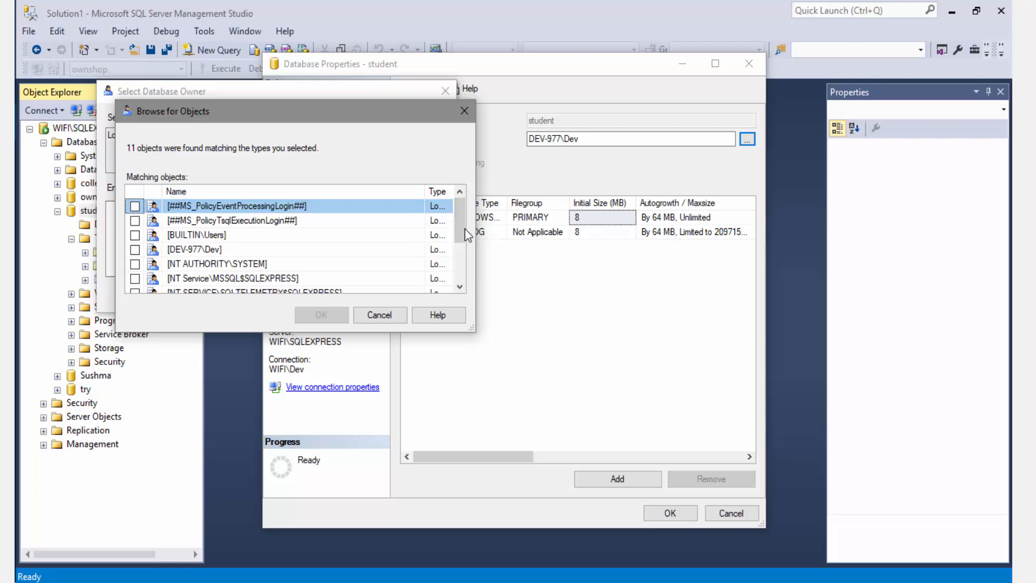
scroll(down, 3)
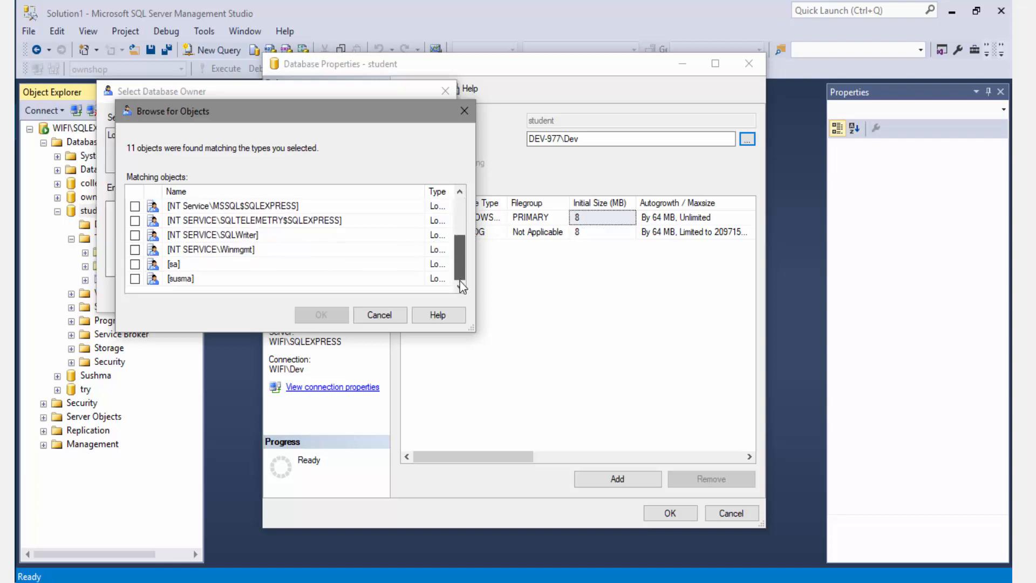
click(135, 264)
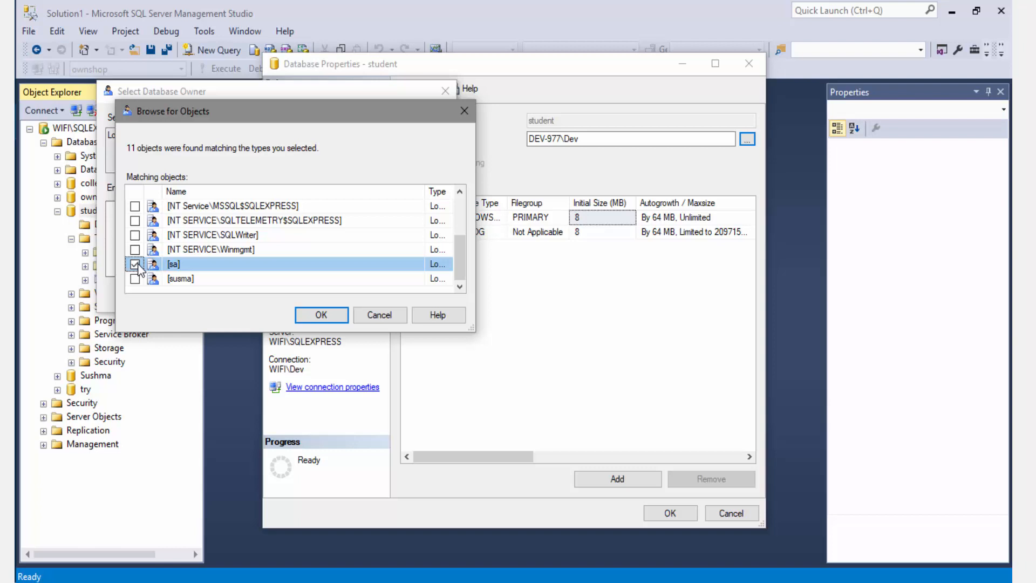
mouse_move(170, 289)
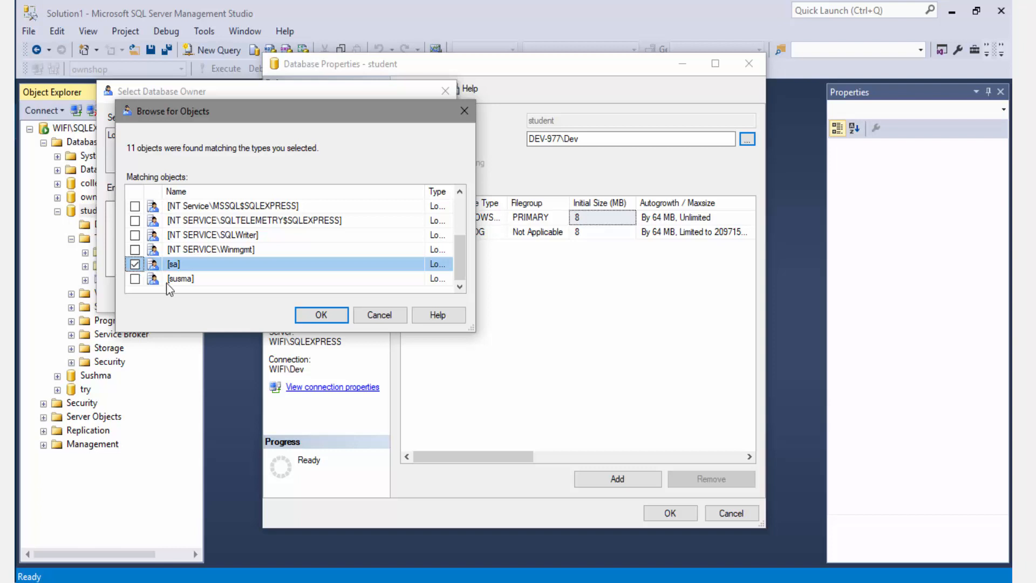
click(321, 315)
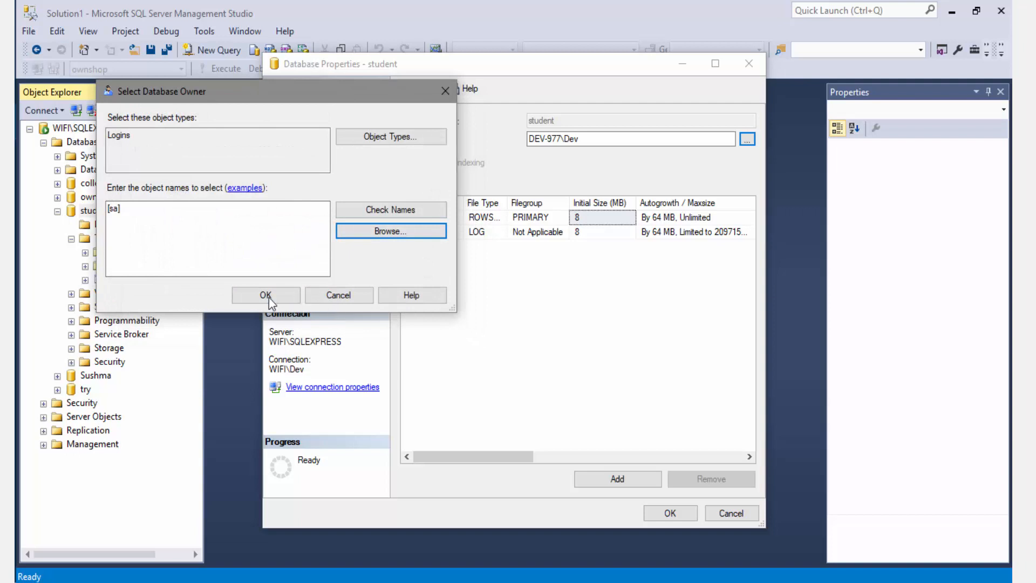
click(265, 295)
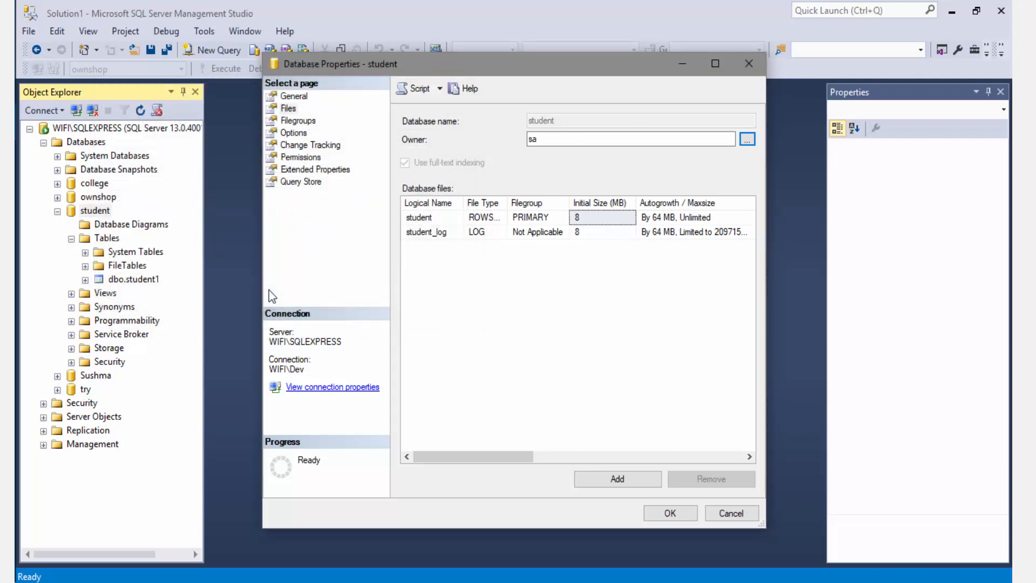
mouse_move(635, 347)
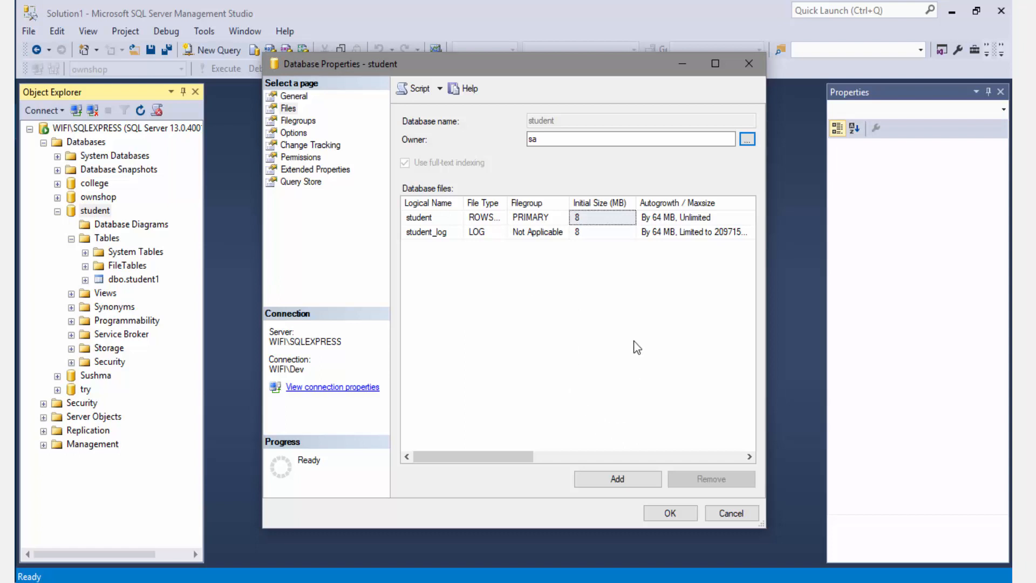
mouse_move(559, 240)
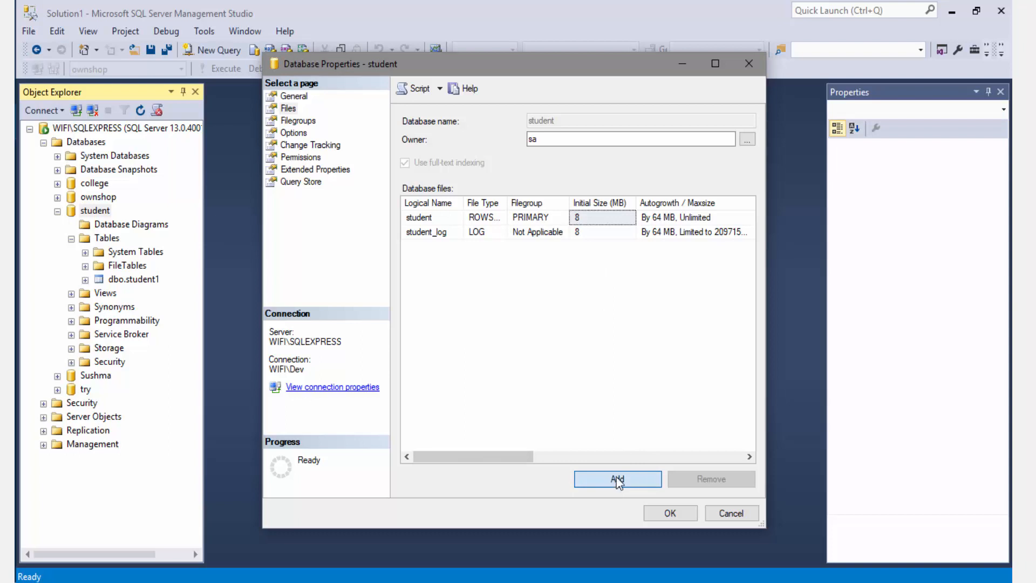
- Add a data file named 'student1' and apply the database properties
click(617, 479)
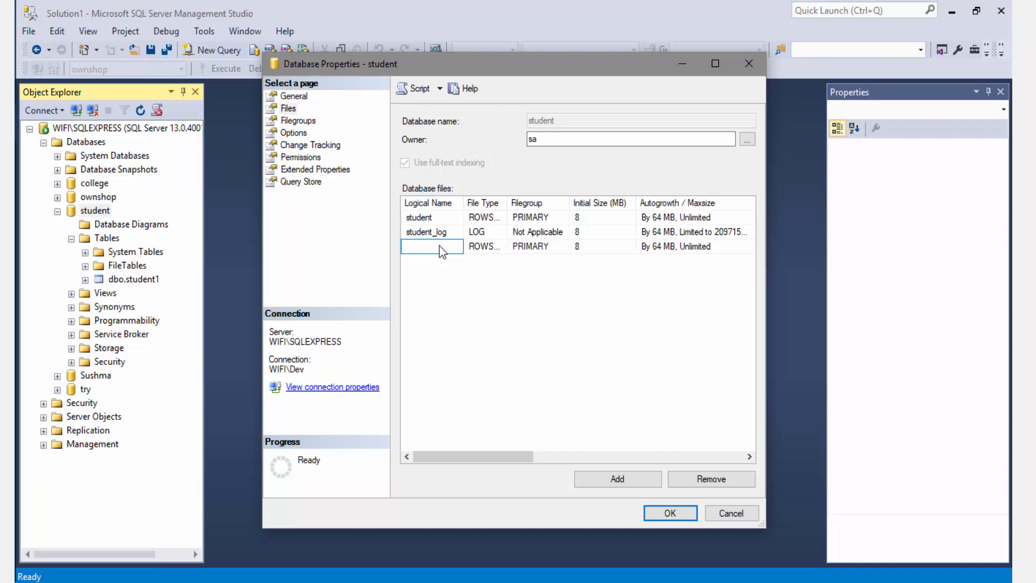
text(stu)
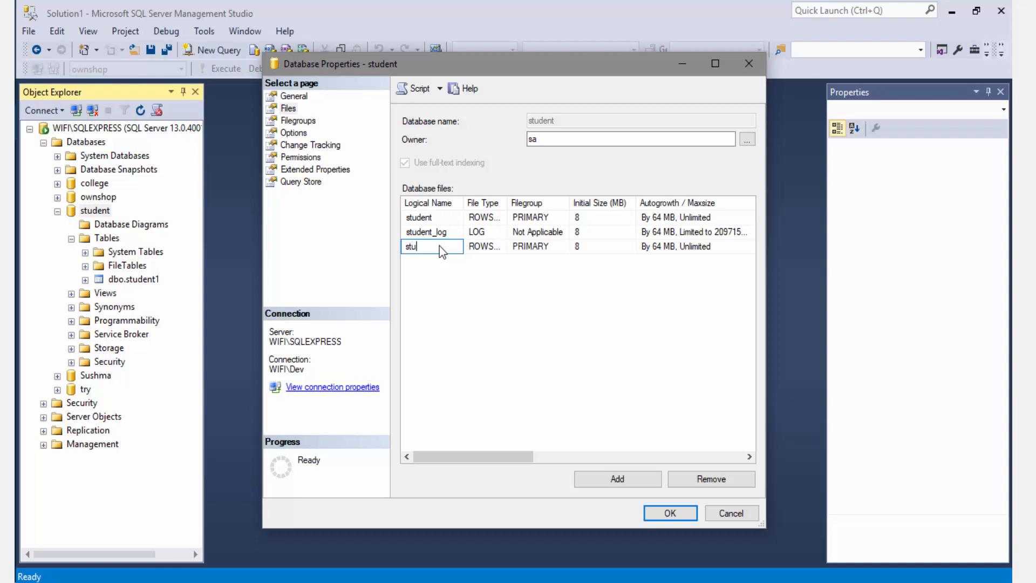
text(dent1)
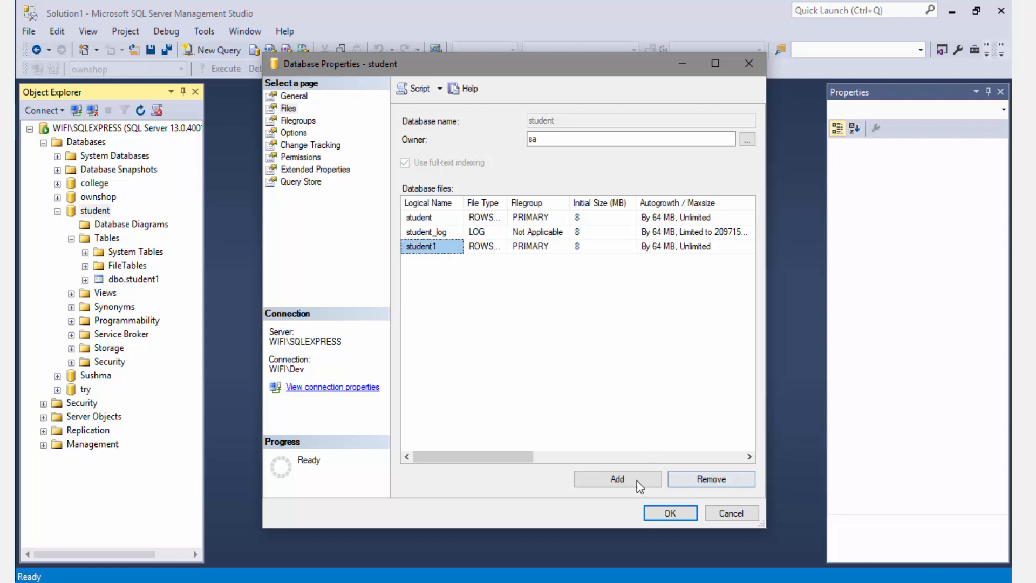
click(669, 512)
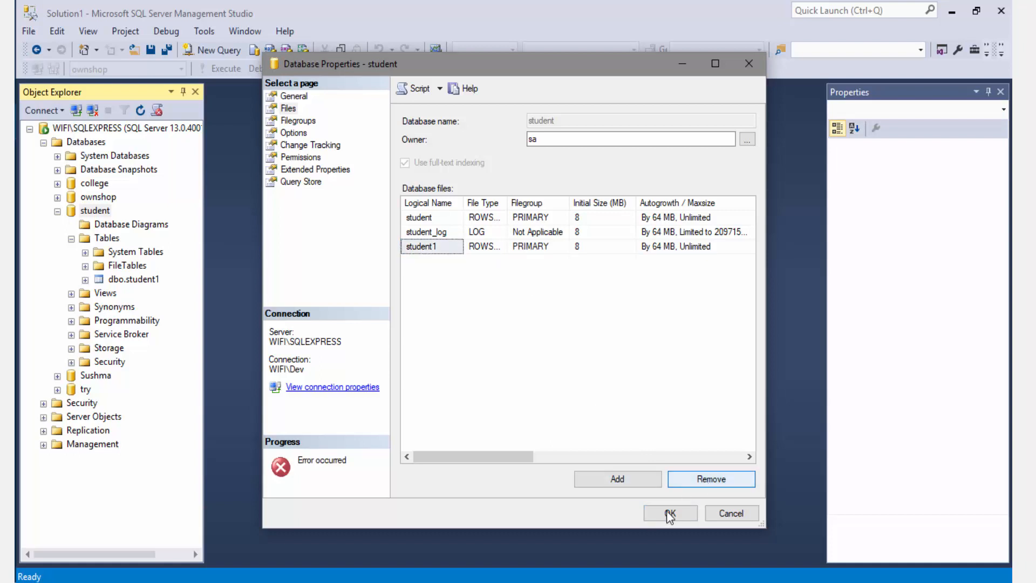
click(669, 513)
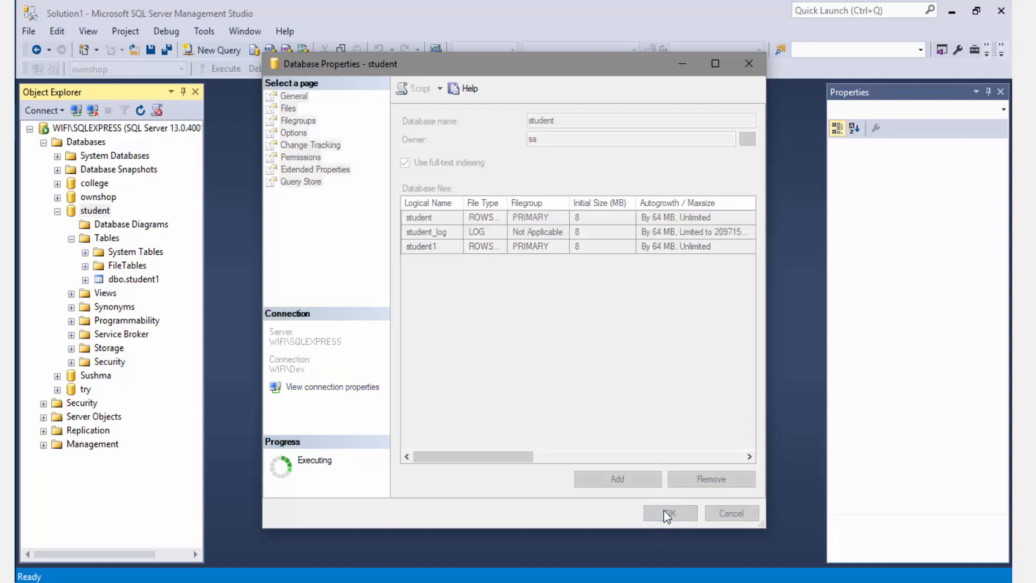
click(669, 512)
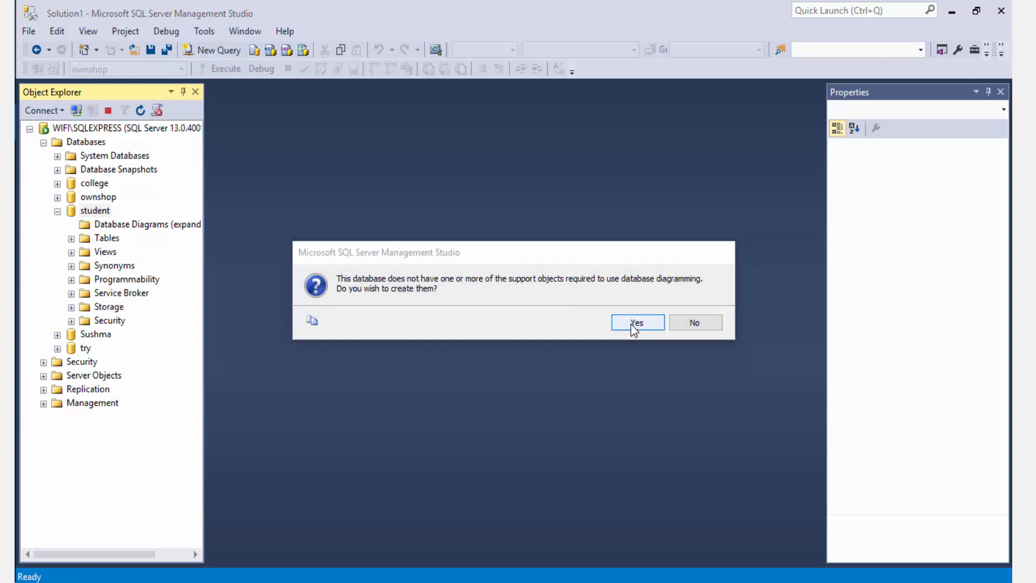
- Create diagram support objects, add college and student1 to a new diagram, rearrange
click(635, 323)
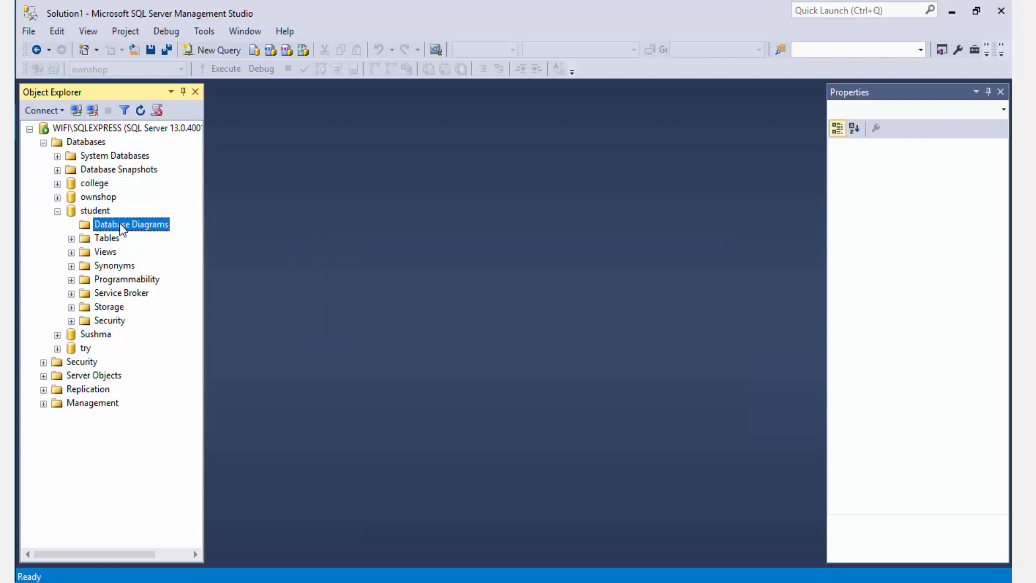
right_click(130, 224)
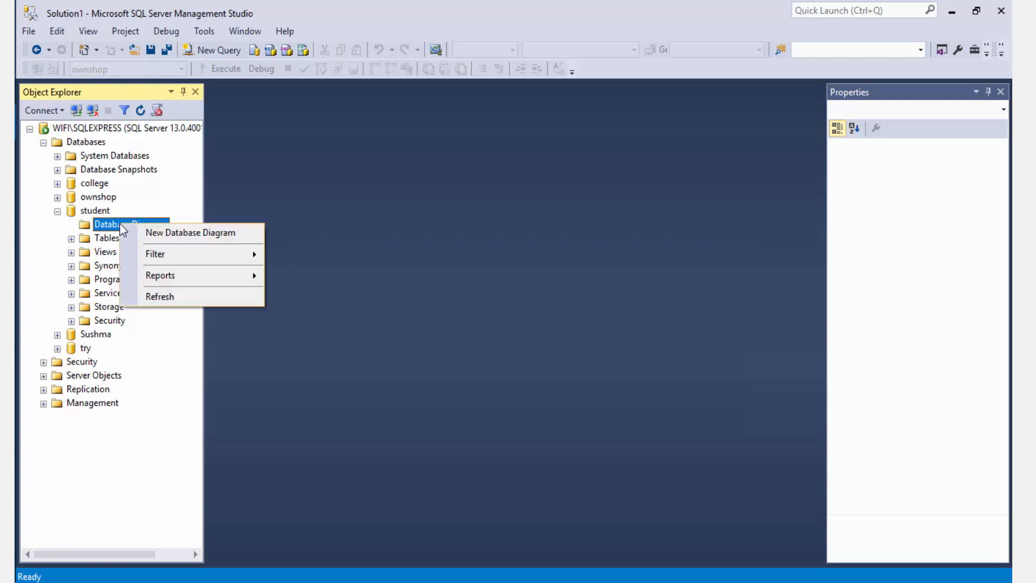
click(191, 232)
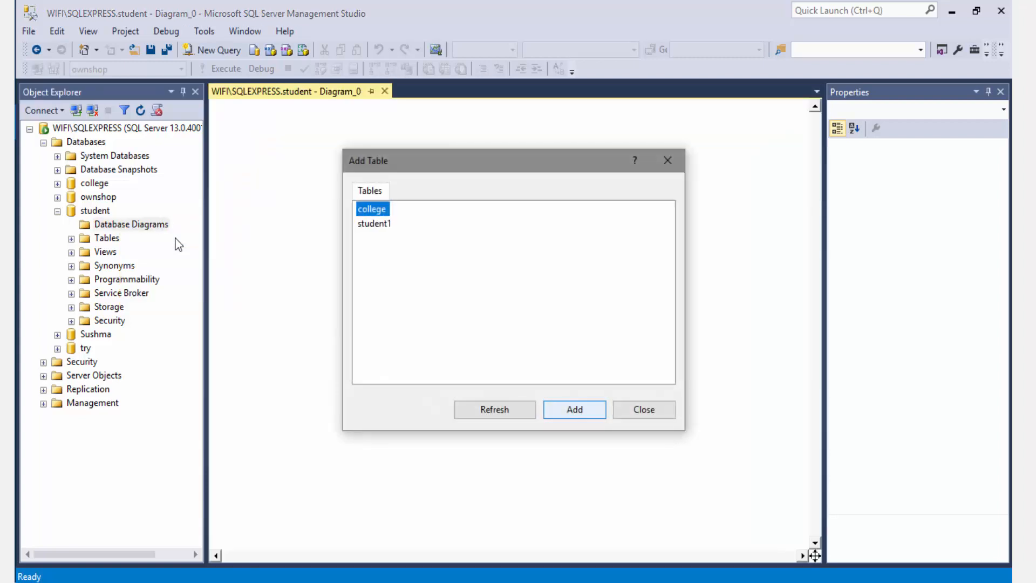
mouse_move(569, 404)
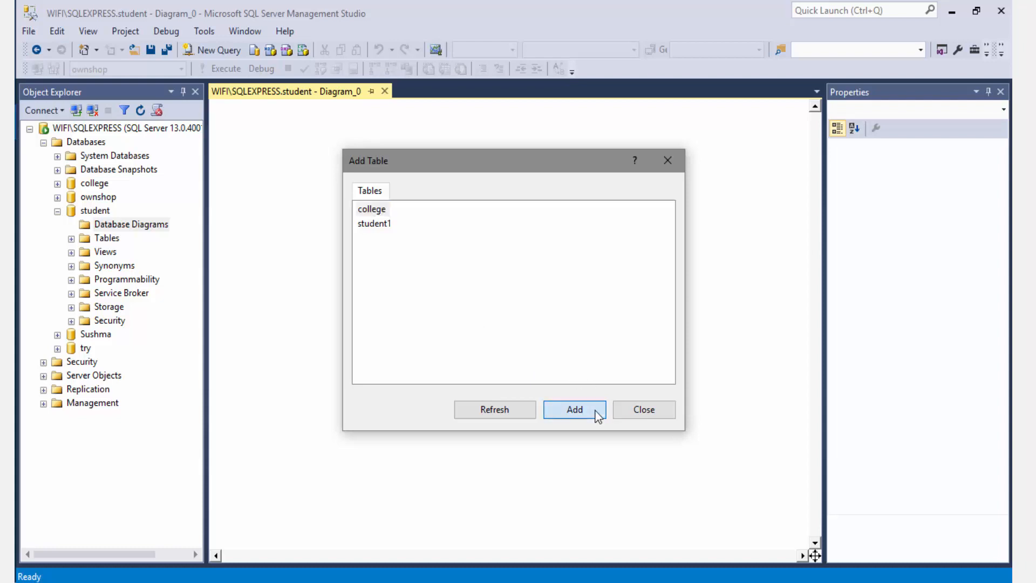
click(573, 409)
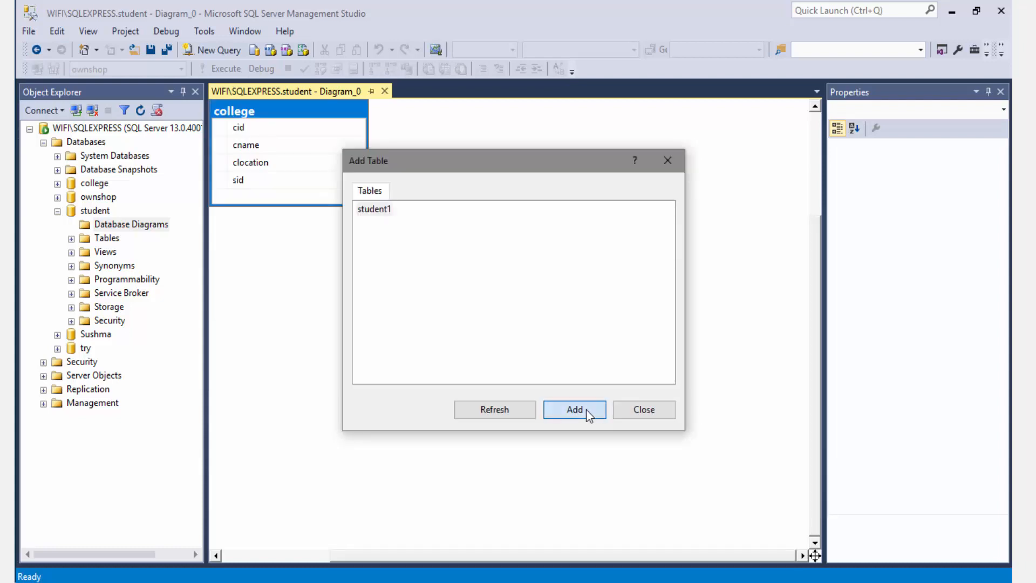
click(573, 409)
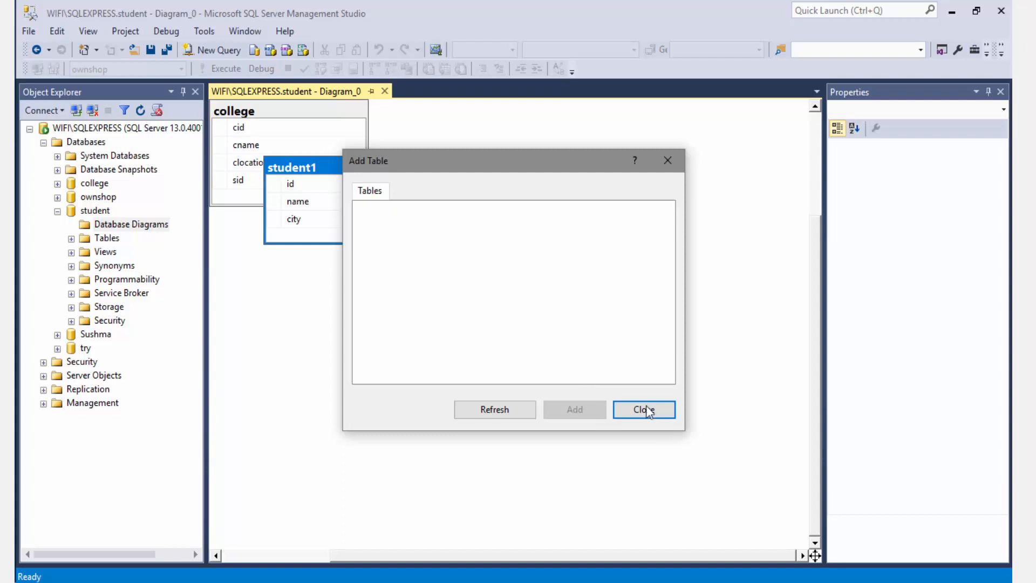
click(643, 409)
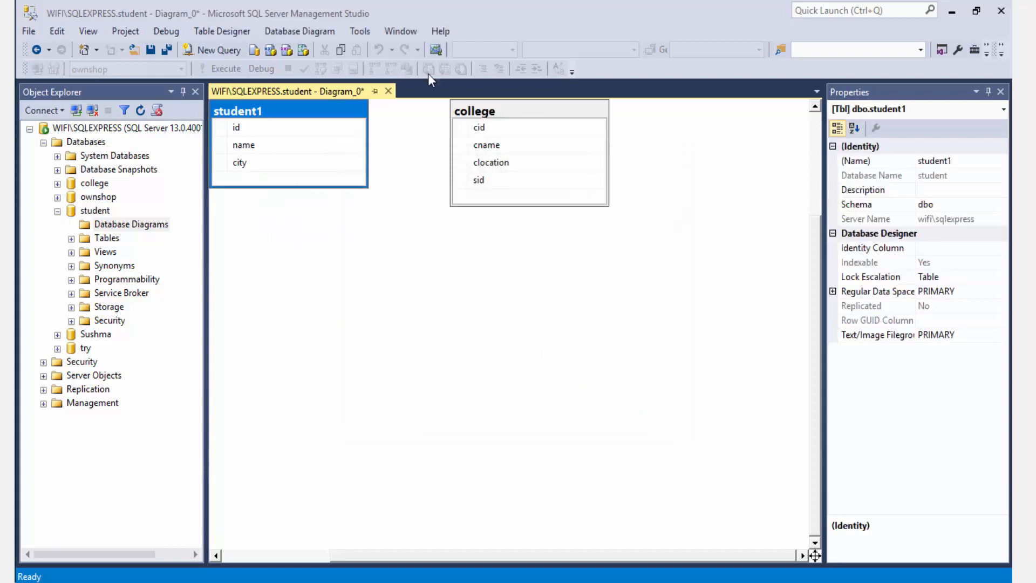
drag(474, 110, 582, 197)
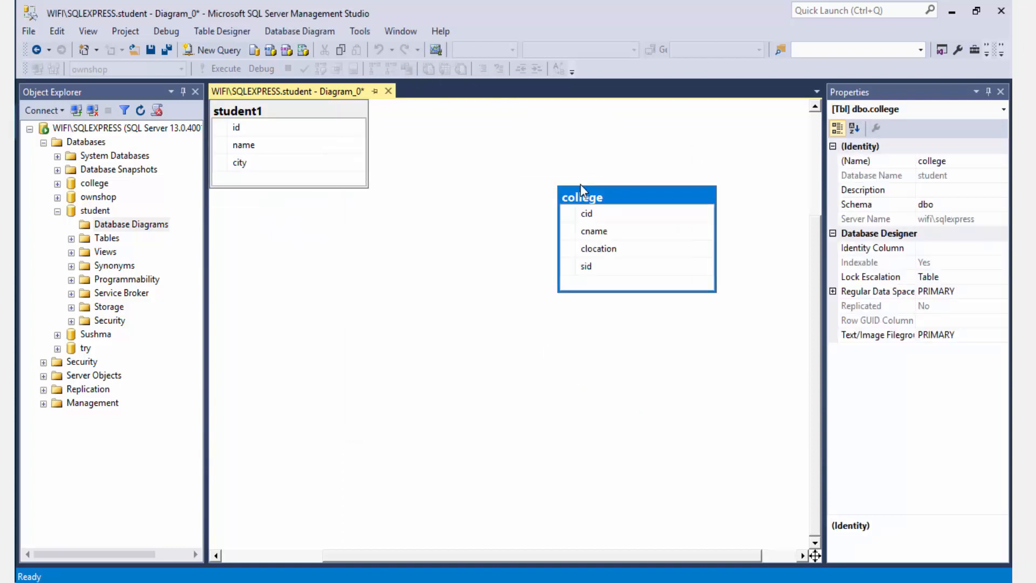